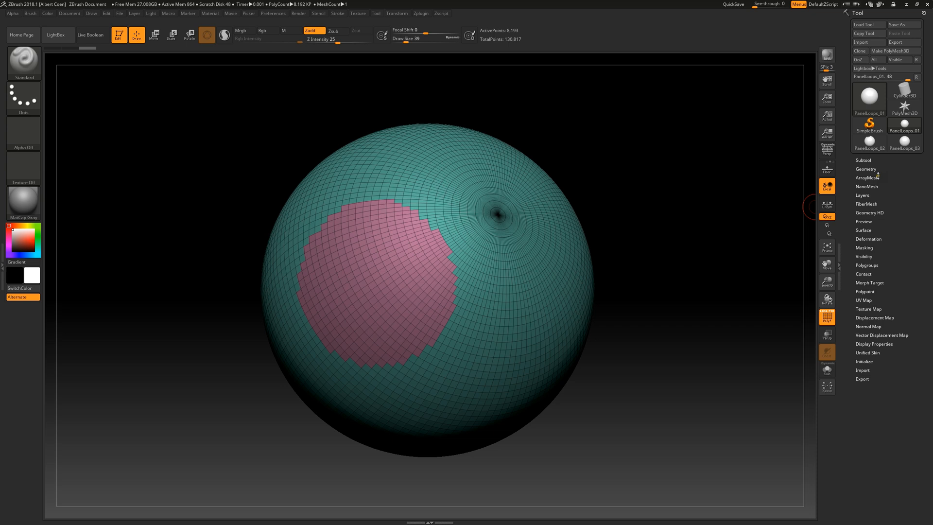
Expand the Geometry subpalette and its EdgeLoop section to reveal Panel Loops.
left_click(866, 168)
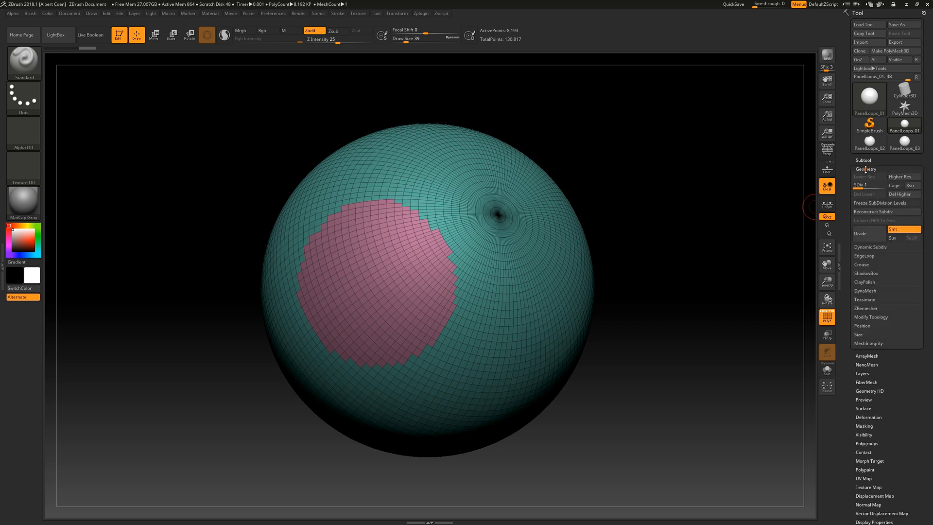
left_click(863, 255)
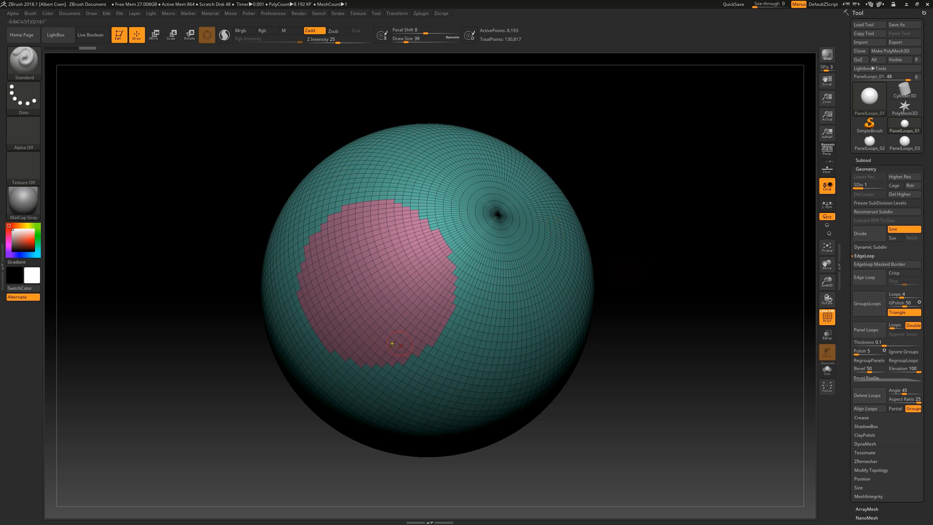
mouse_move(731, 352)
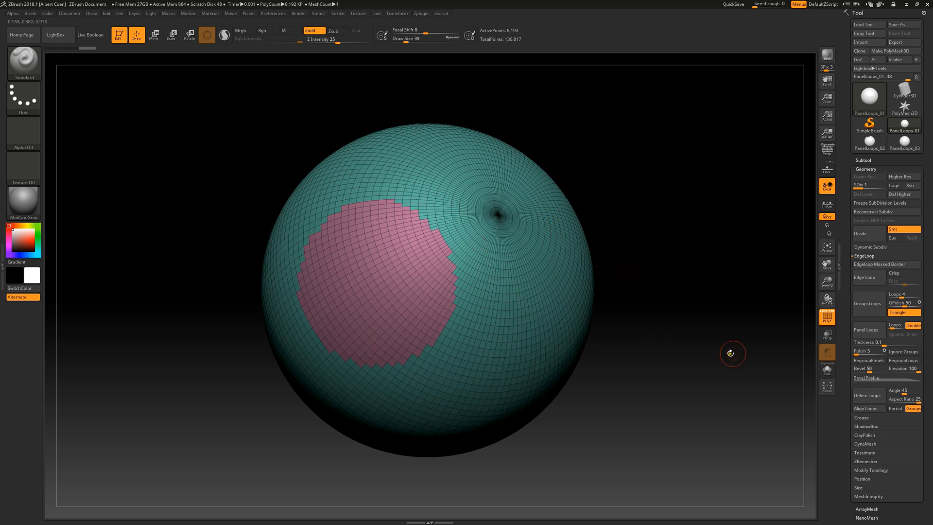
mouse_move(867, 330)
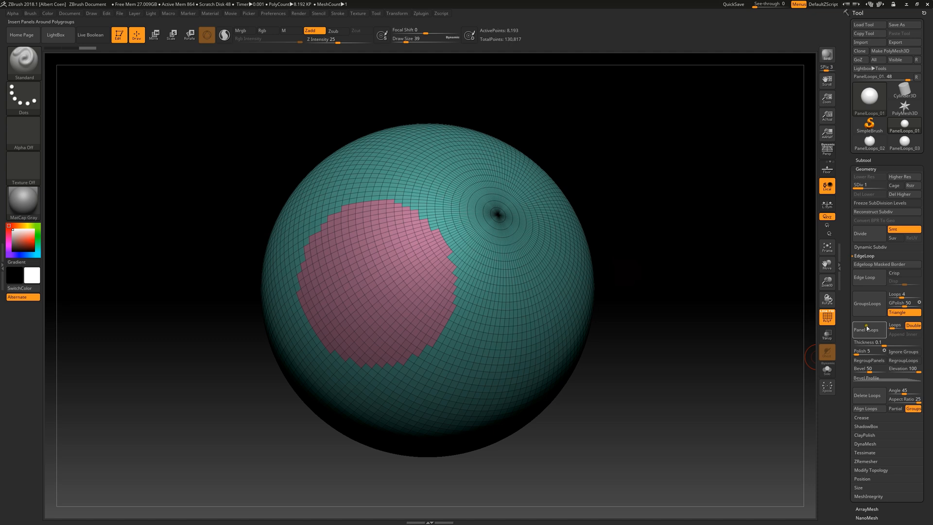
Run Panel Loops so the pink polygroup becomes a raised panel with a bevelled rim.
left_click(867, 330)
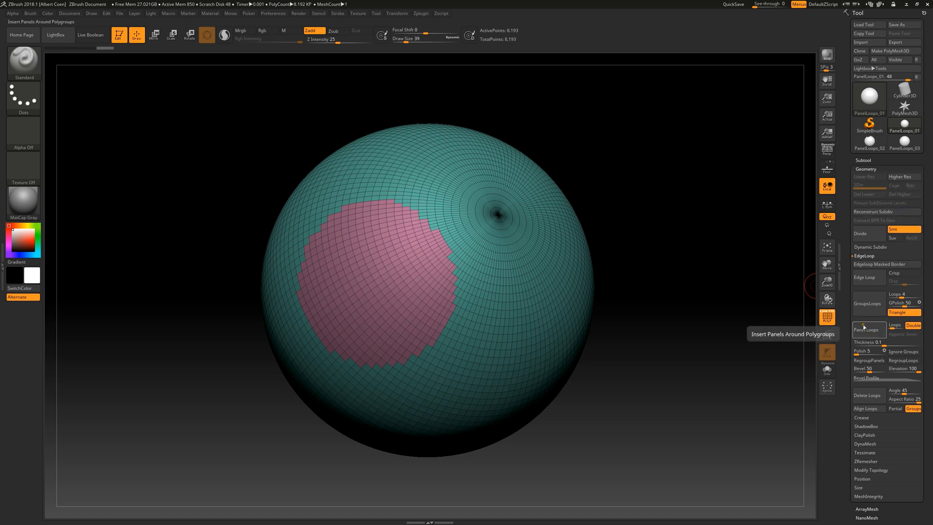
left_click(866, 330)
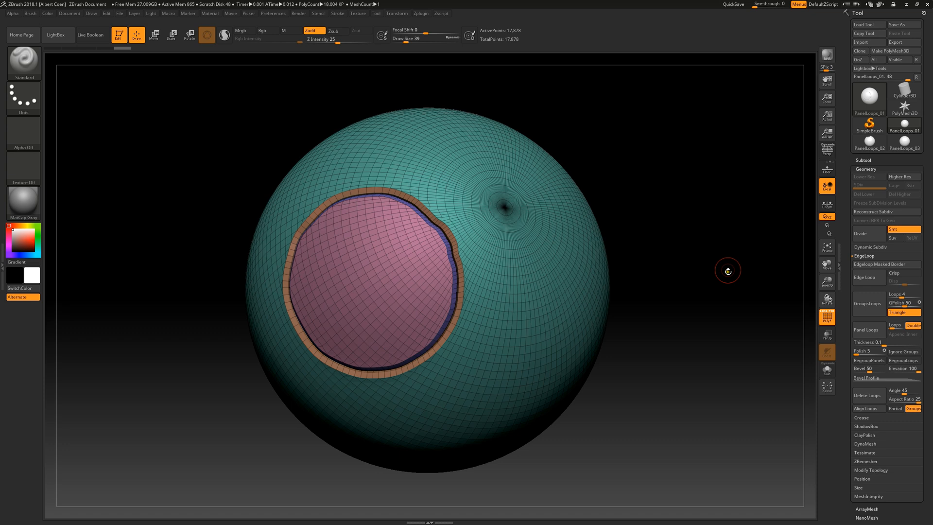
mouse_move(727, 263)
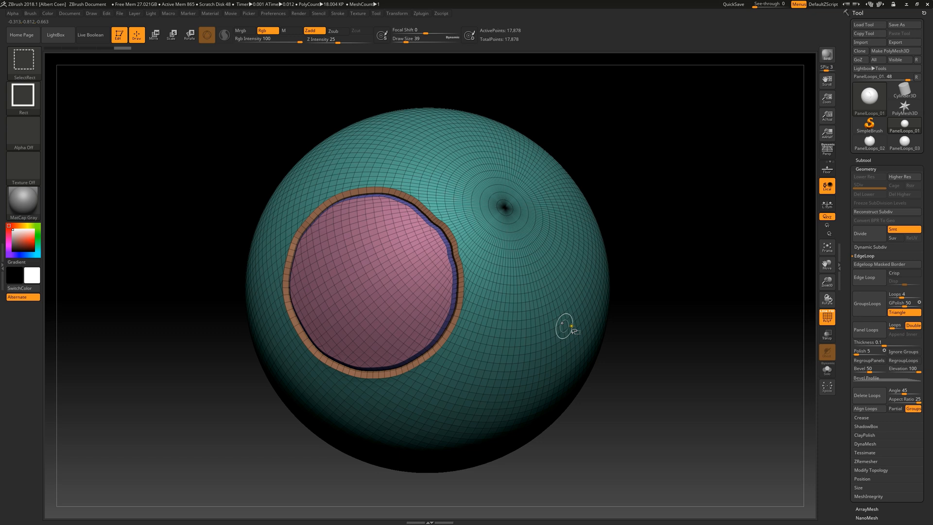
mouse_move(412, 247)
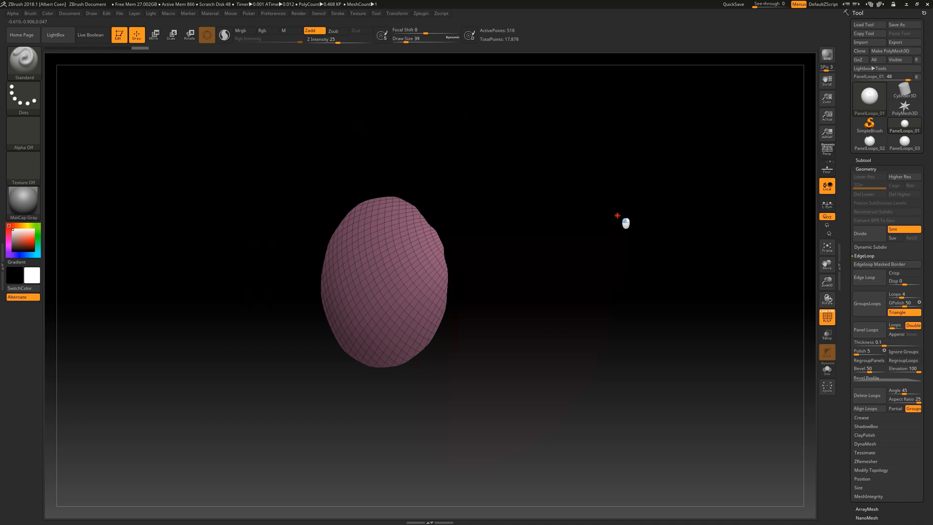
Isolate the pink panel to check its thickness, then invert visibility to show only the sphere.
left_click(240, 30)
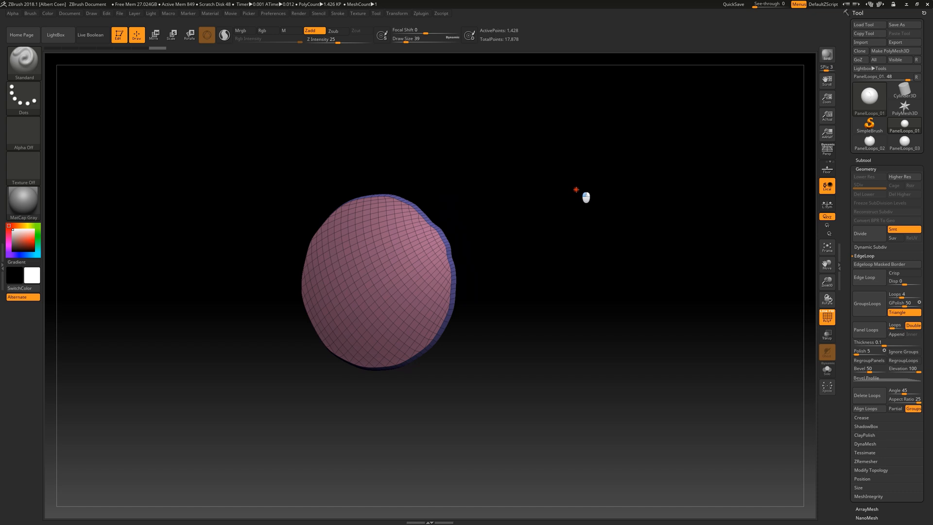
left_click(268, 30)
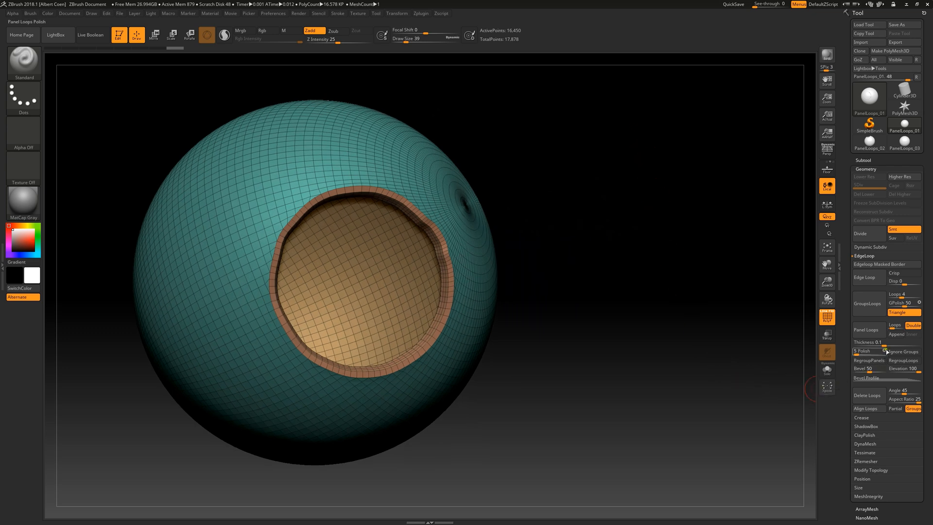
mouse_move(878, 342)
type("0.25561")
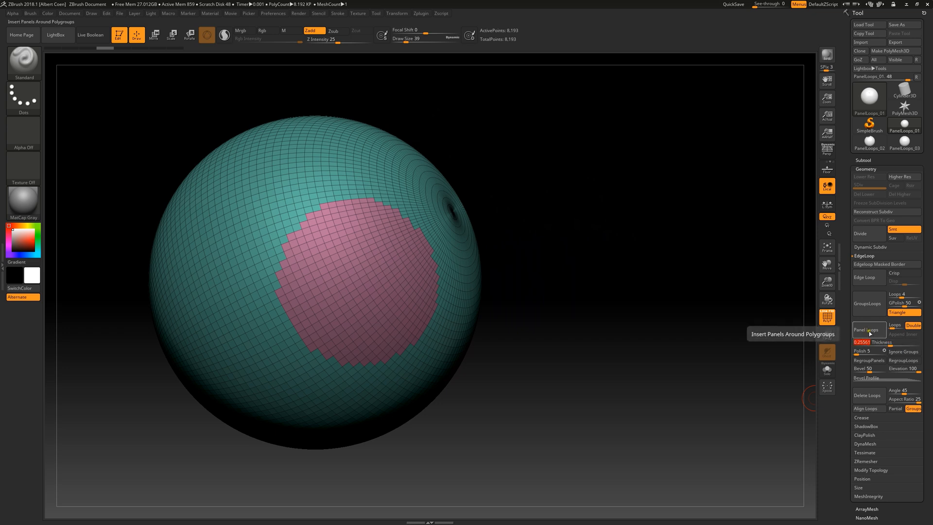
Re-run Panel Loops with Thickness 0.25561 to build a thicker, double-sided pink panel.
left_click(866, 329)
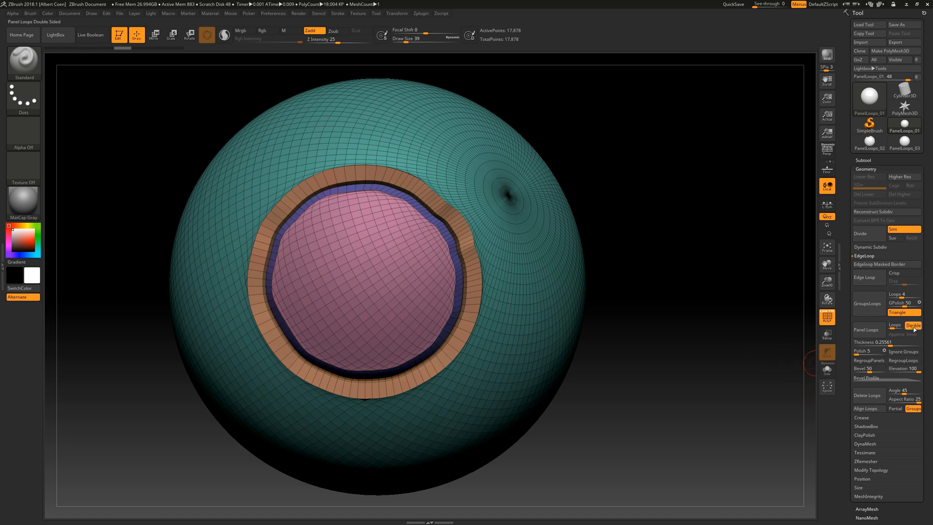
mouse_move(912, 325)
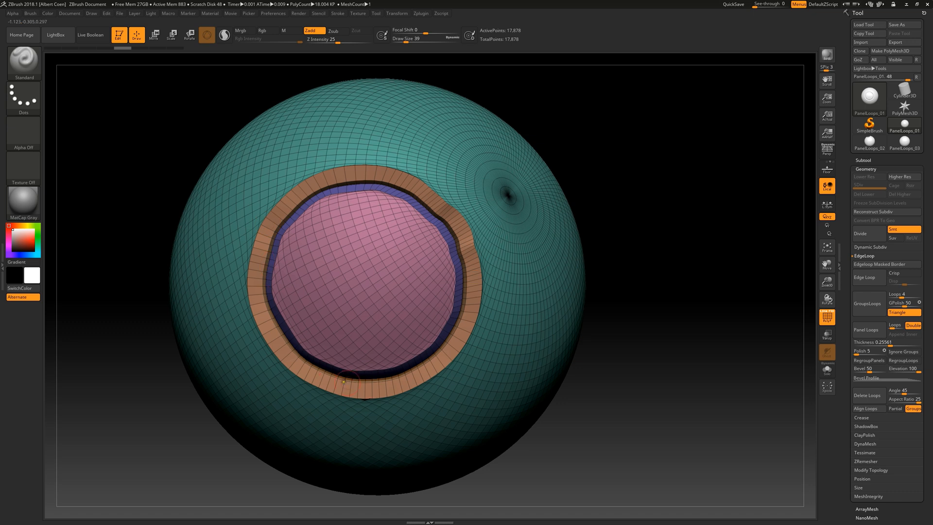
mouse_move(600, 319)
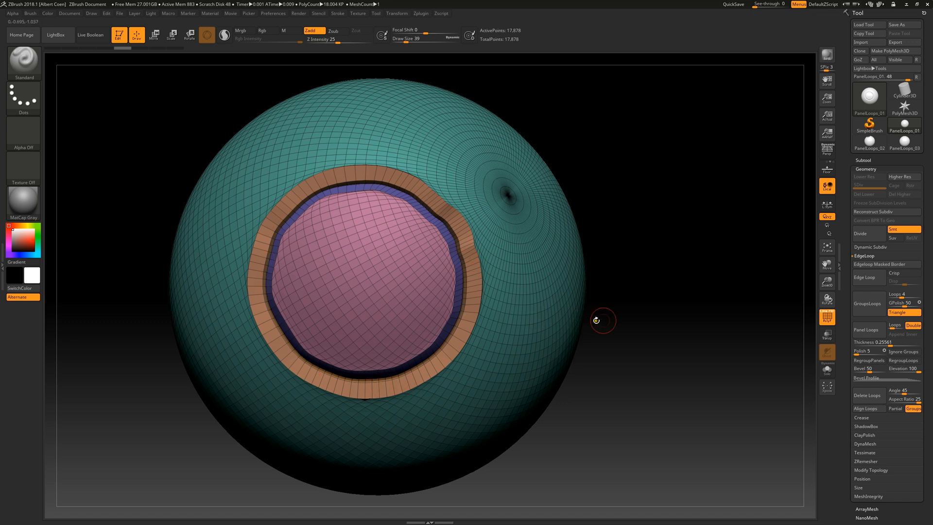
mouse_move(812, 146)
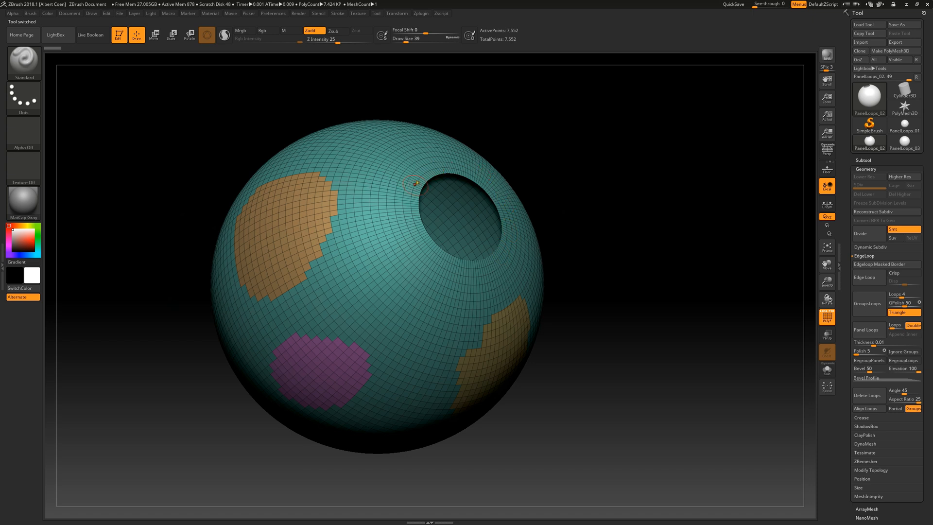
mouse_move(543, 314)
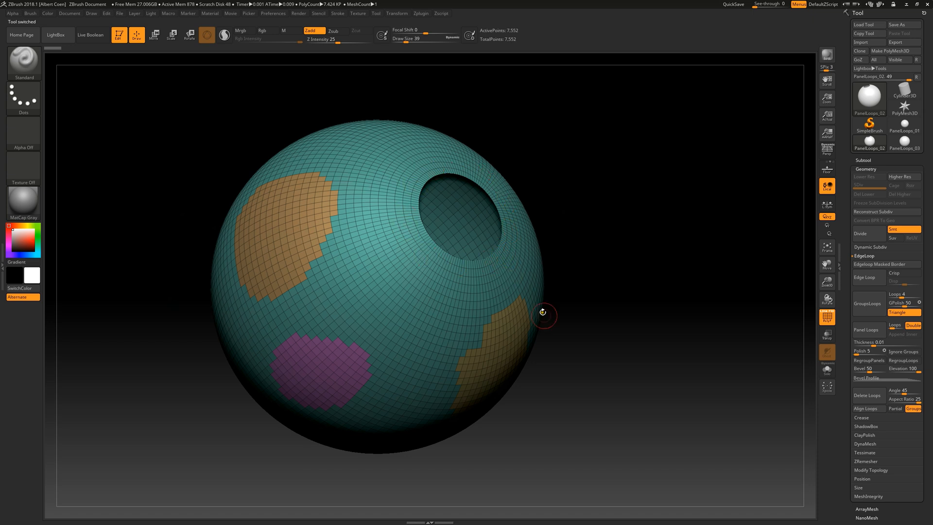
mouse_move(765, 340)
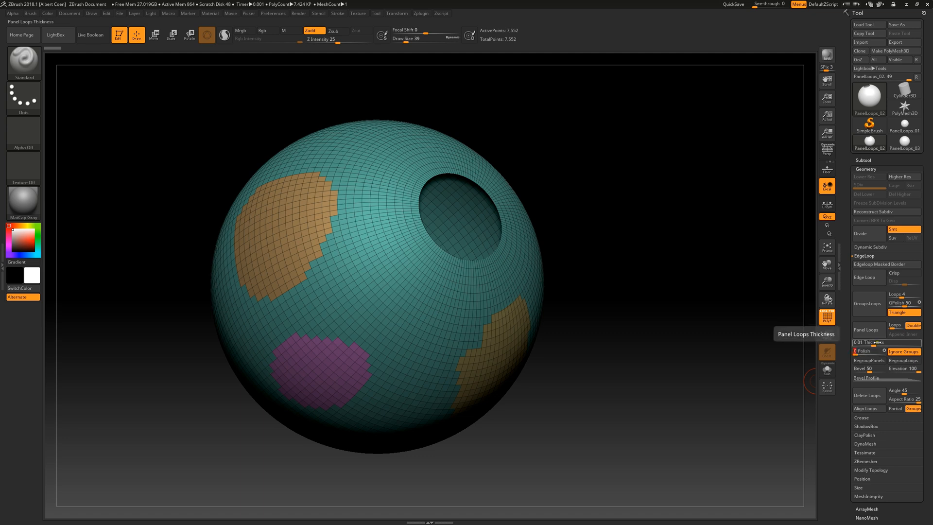
Run Panel Loops on the PanelLoops_02 sphere with Thickness 0.01 and Ignore Groups enabled.
left_click(866, 330)
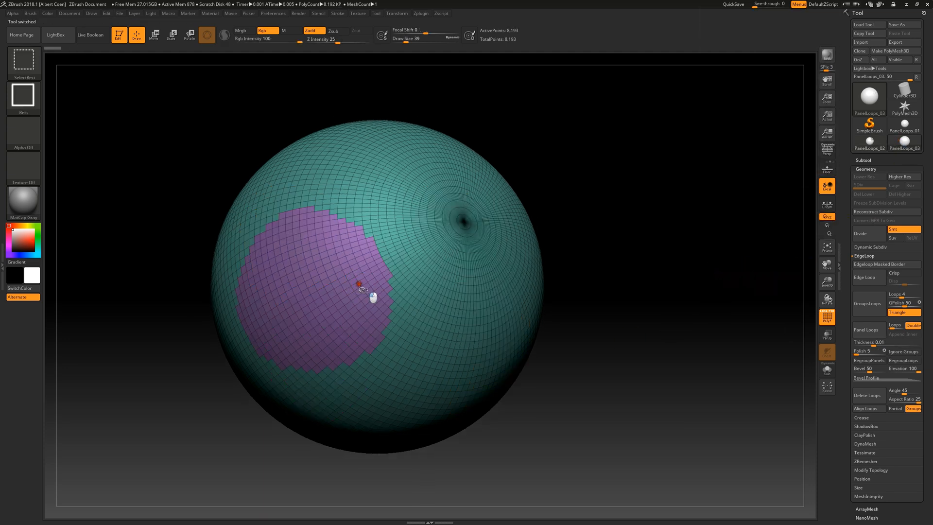
On the PanelLoops_03 sphere, hide everything except the single purple polygroup patch.
left_click(865, 330)
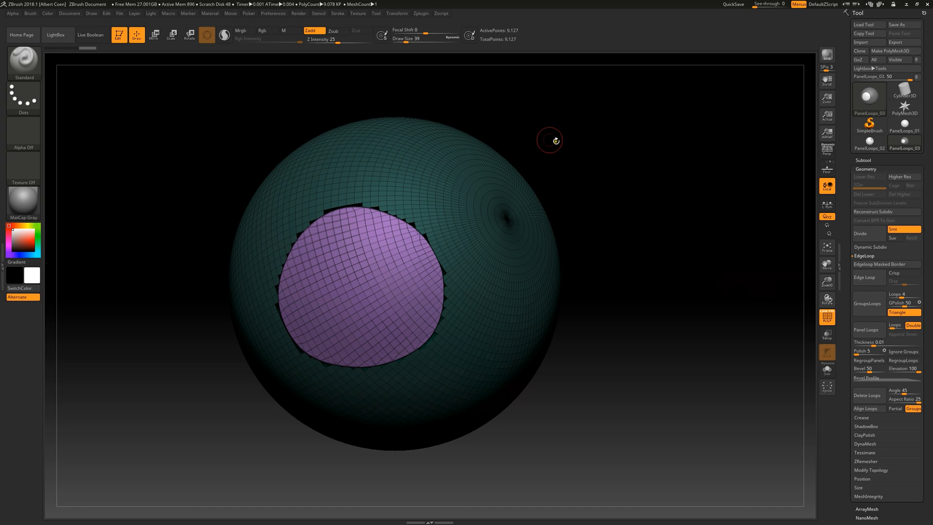
left_click(154, 35)
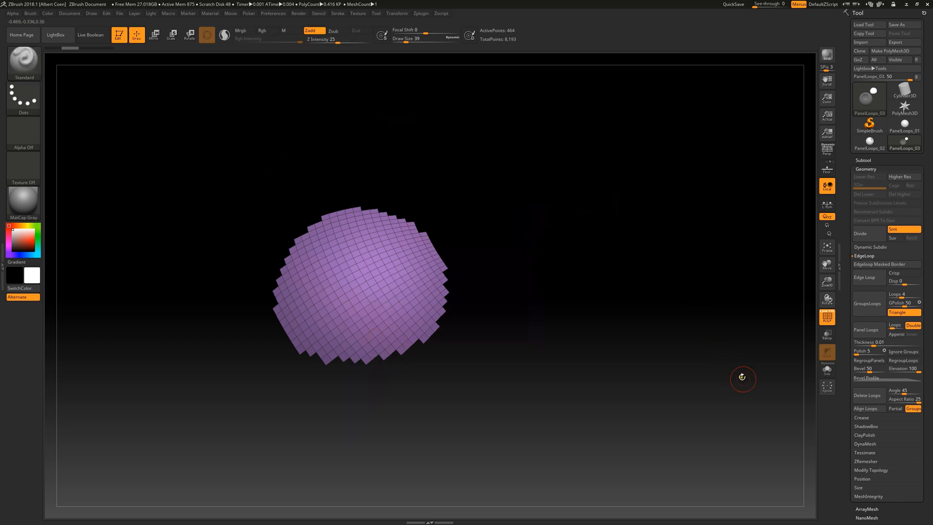
mouse_move(895, 333)
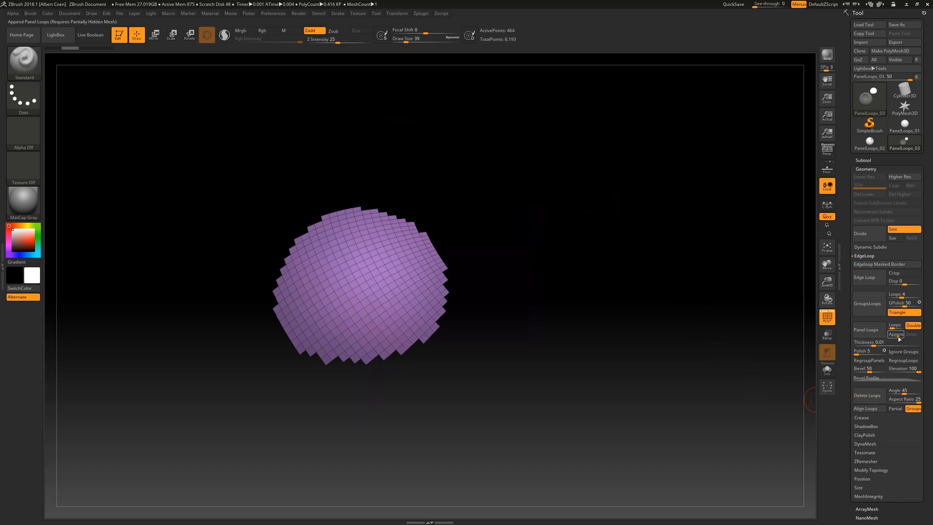
mouse_move(867, 330)
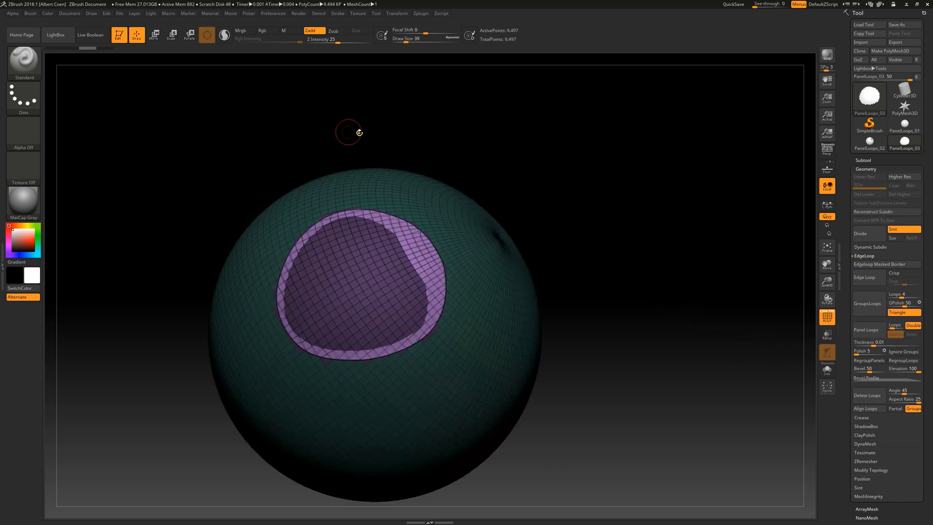
With Append on, create the purple patch as a separate panel piece and unhide the sphere.
left_click(154, 35)
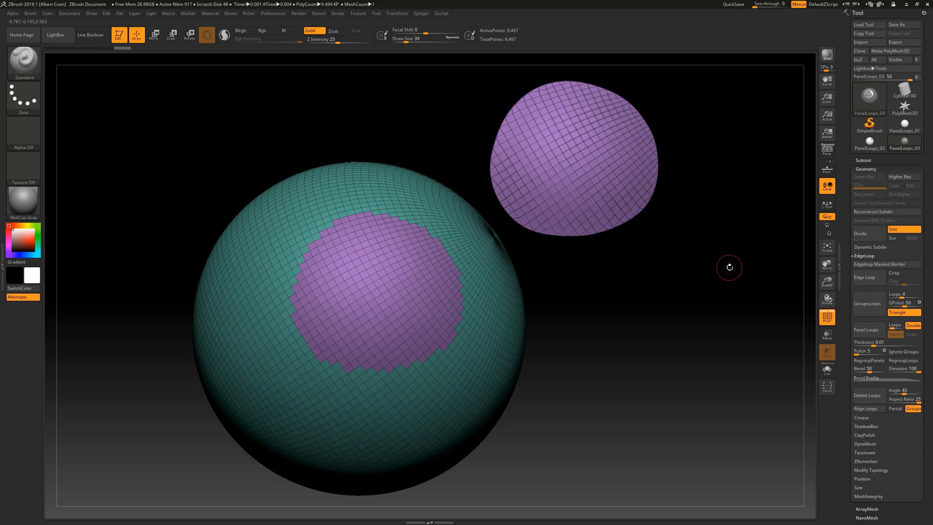
mouse_move(734, 306)
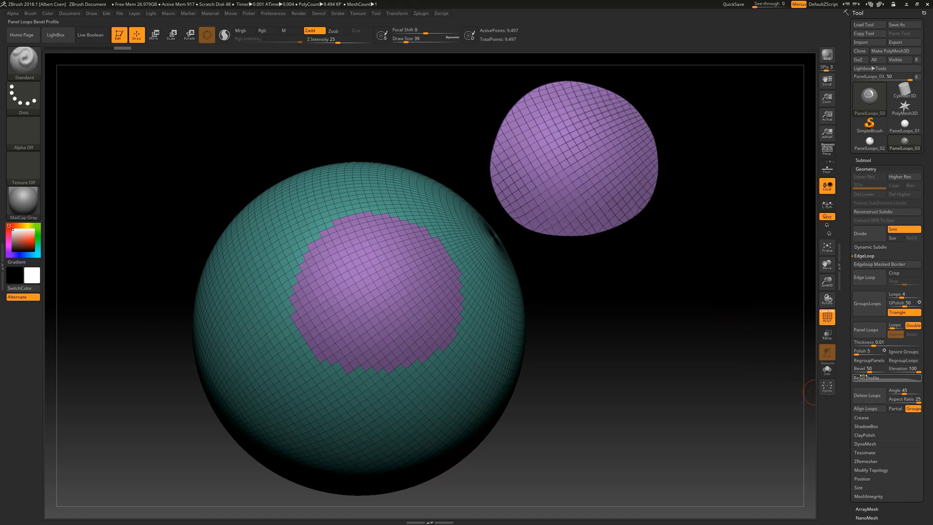
mouse_move(862, 350)
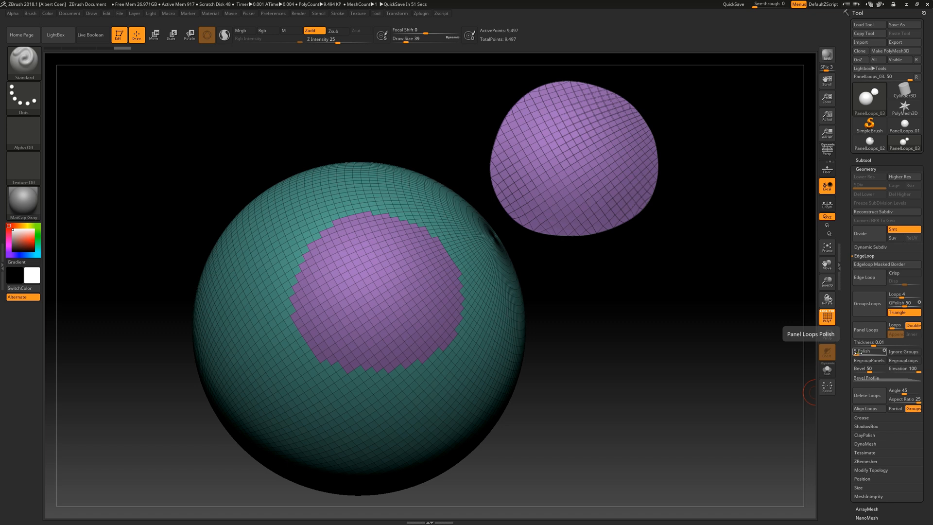
Raise Polish to 100 and rebuild the appended purple panel with a smooth, rounded outline.
left_click(867, 330)
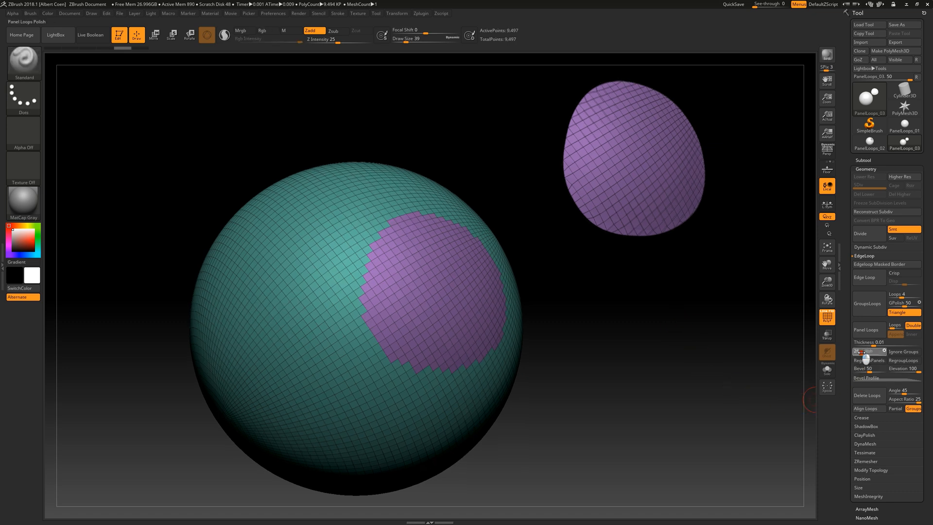
left_click(866, 329)
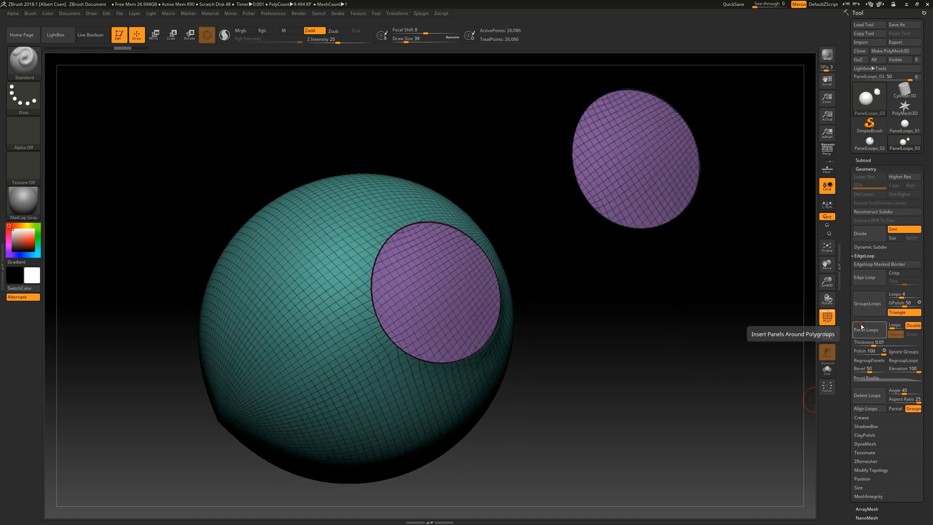